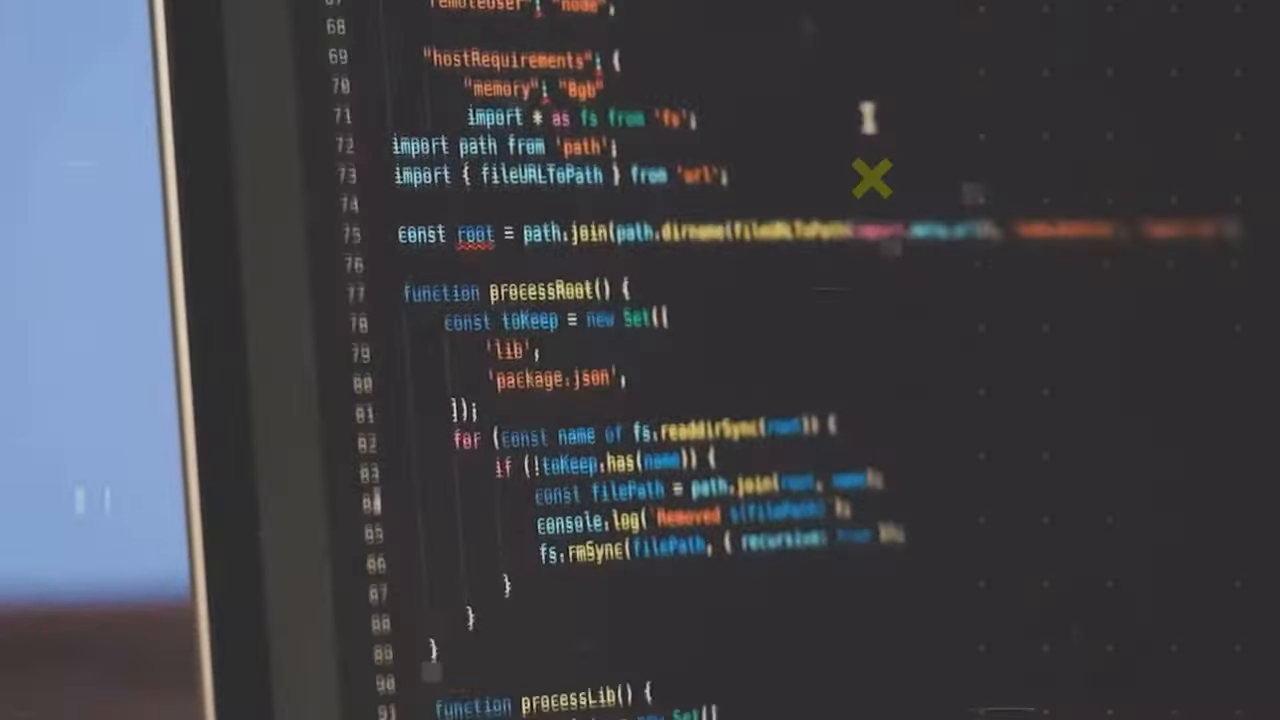
scroll(down, 3)
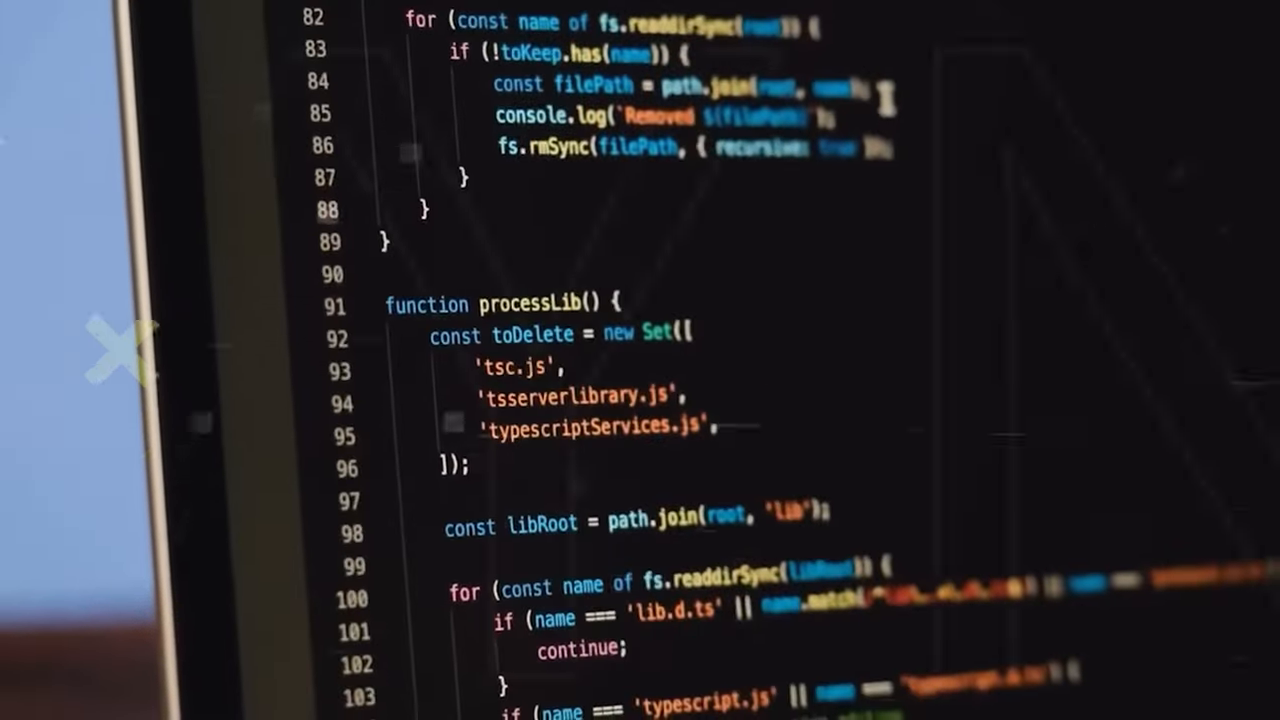